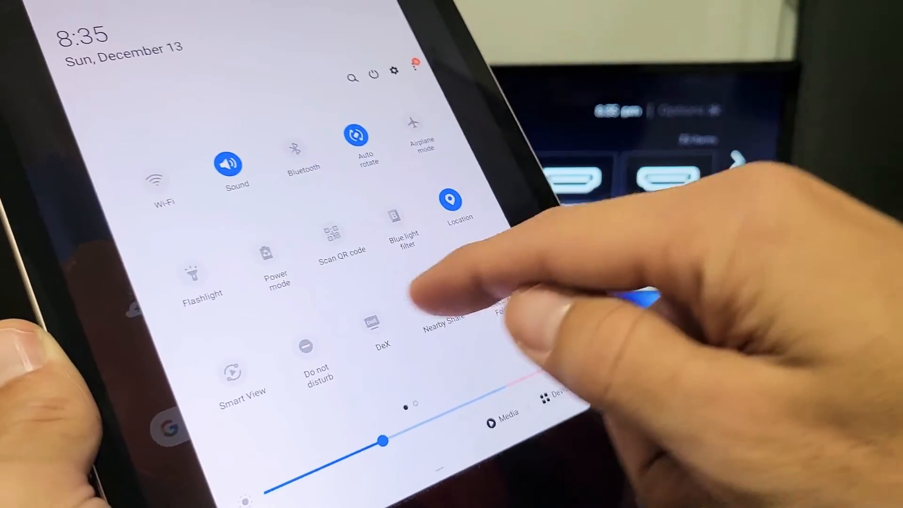
pyautogui.scroll(-3)
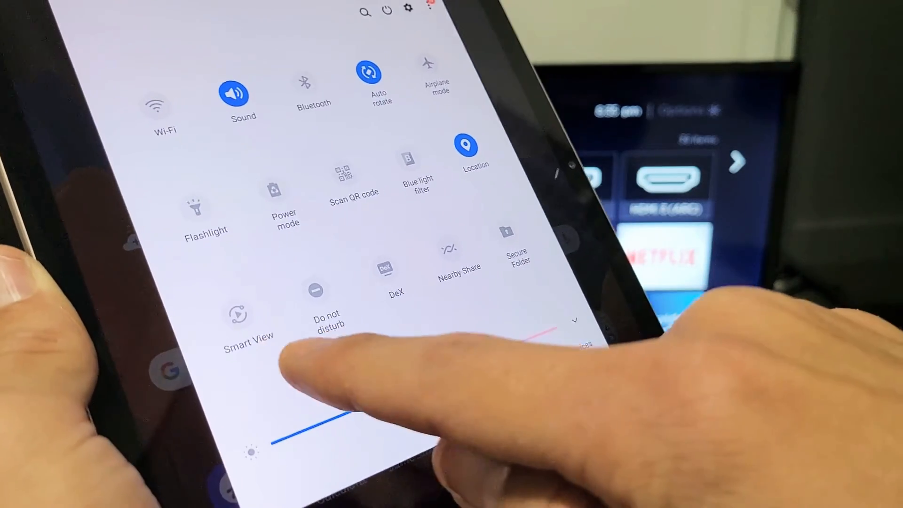